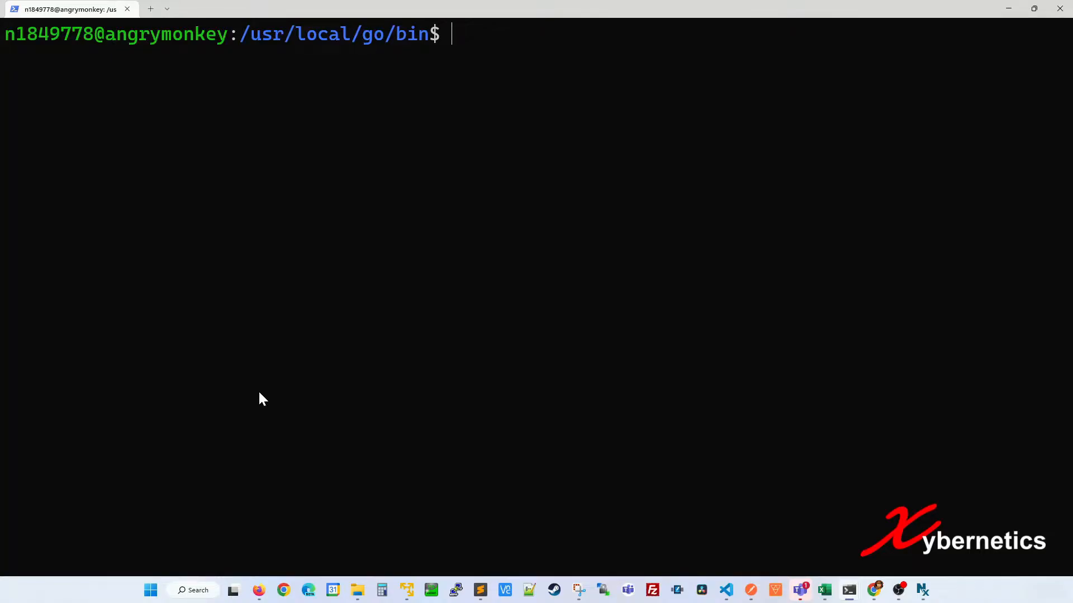
- Show go version reporting go1.18.3 in /usr/local/go/bin, then 'go' not found from /
text(ls)
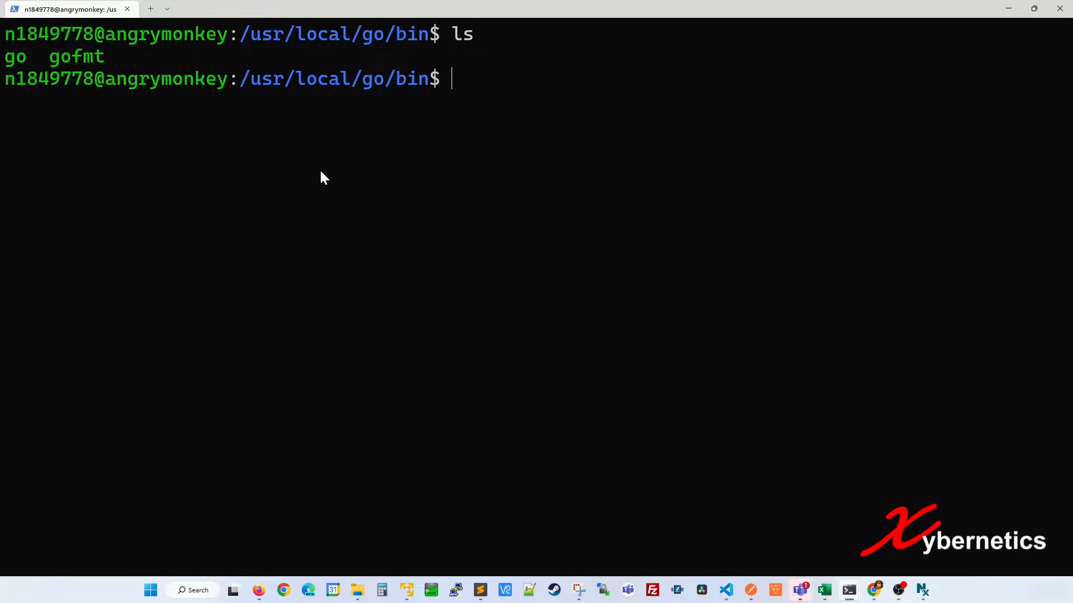
text(./)
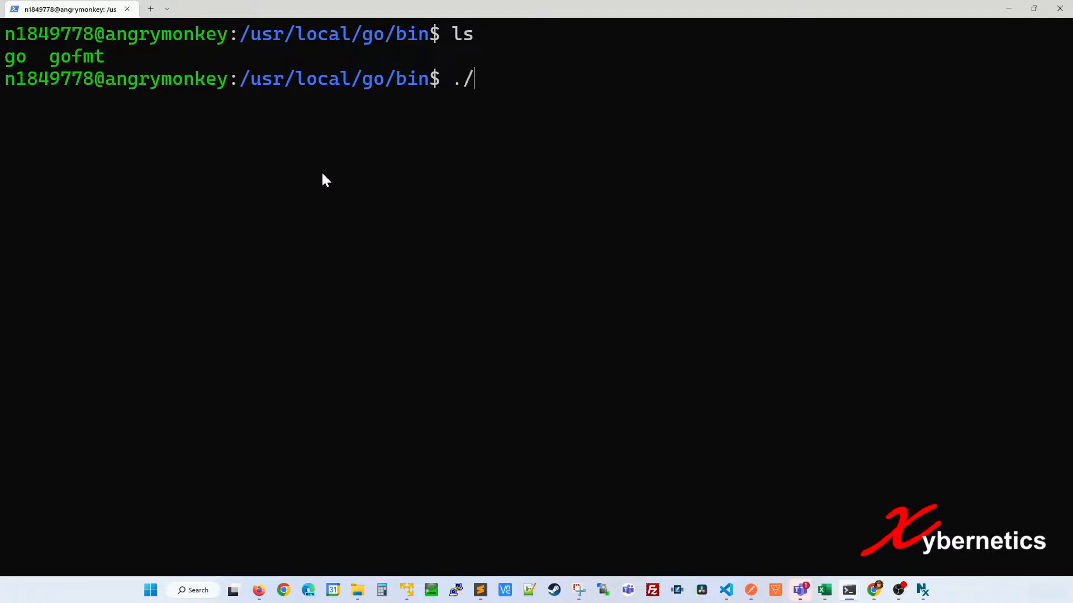
text(go version)
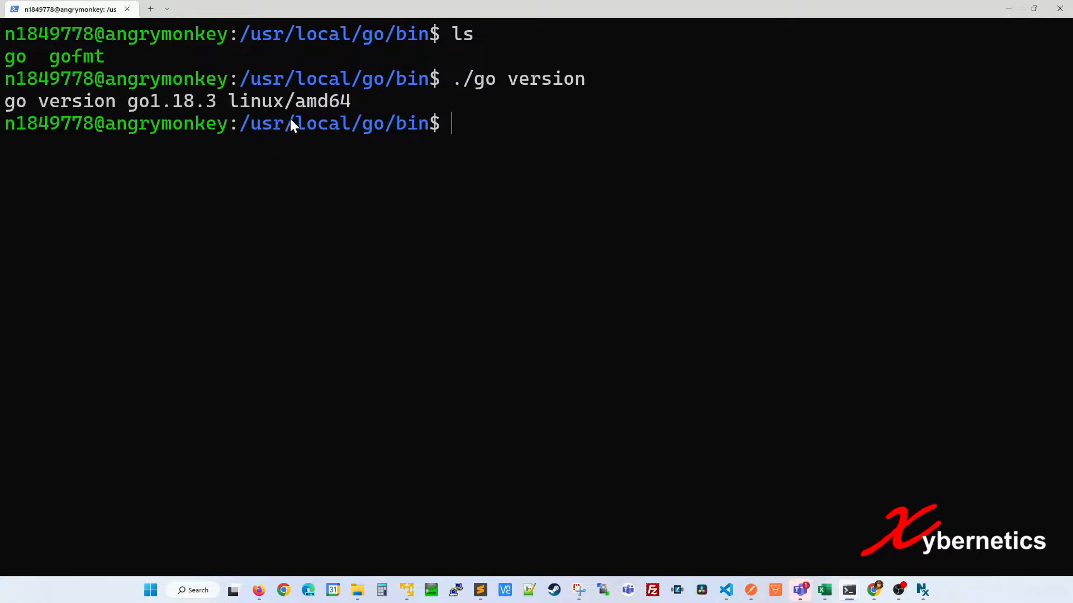
double_click(283, 101)
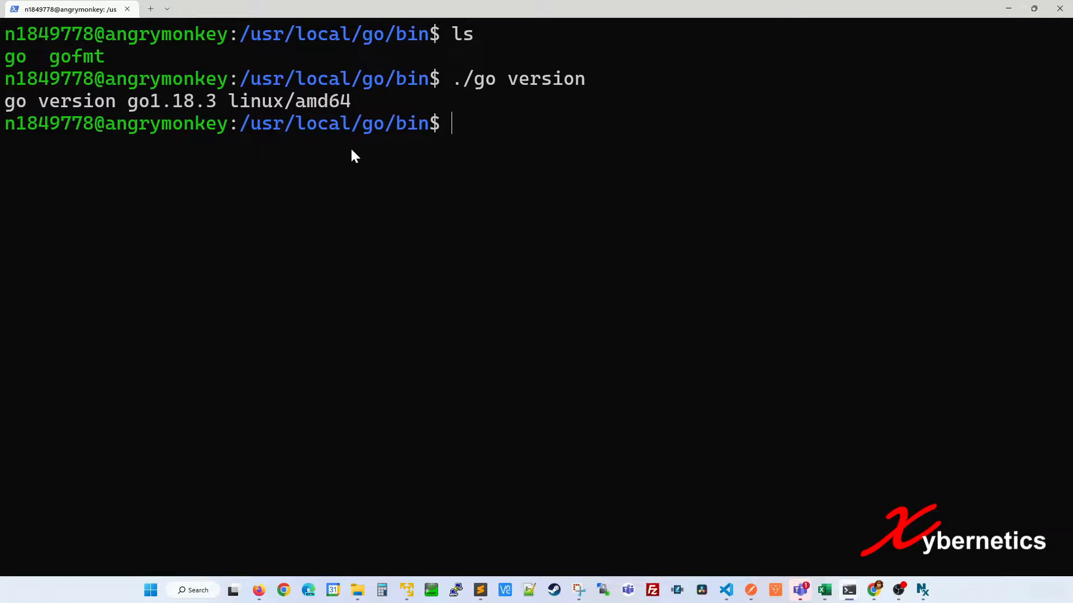
text(cd /)
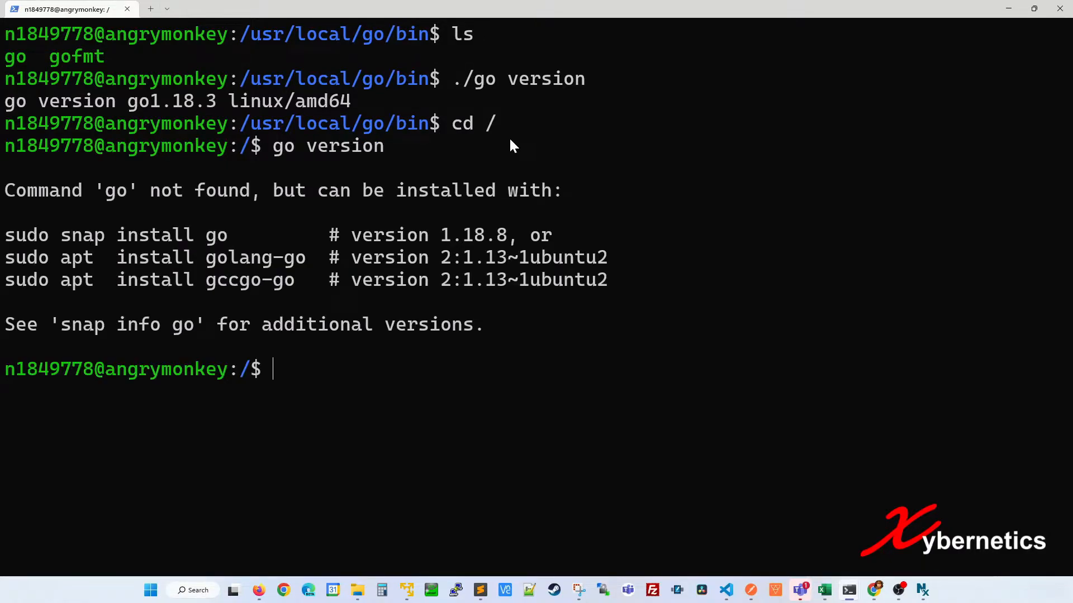
- Clear the terminal screen with the clear command, leaving an empty prompt at /
text(./go ver)
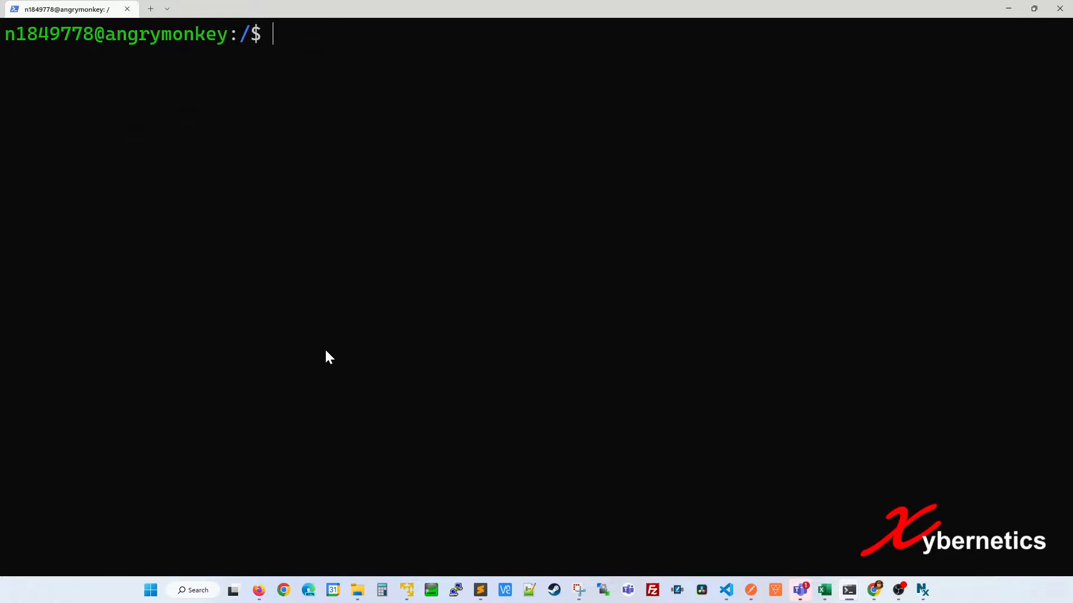
- Append /usr/local/go/bin to the session PATH and confirm go version reports go1.18.3
text(echo $PATH)
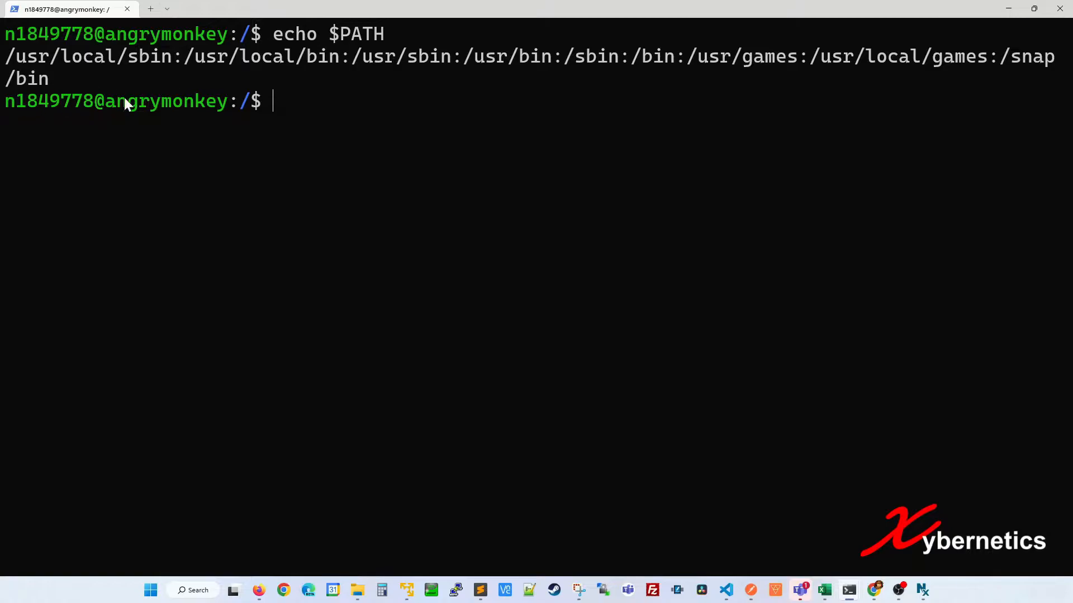
text(pA)
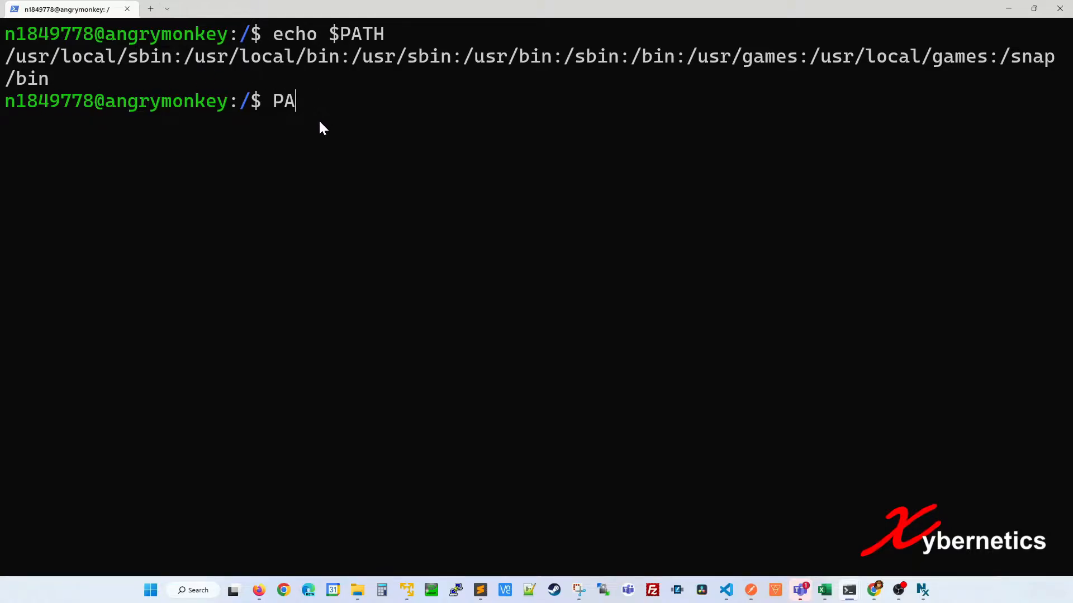
text(TH=)
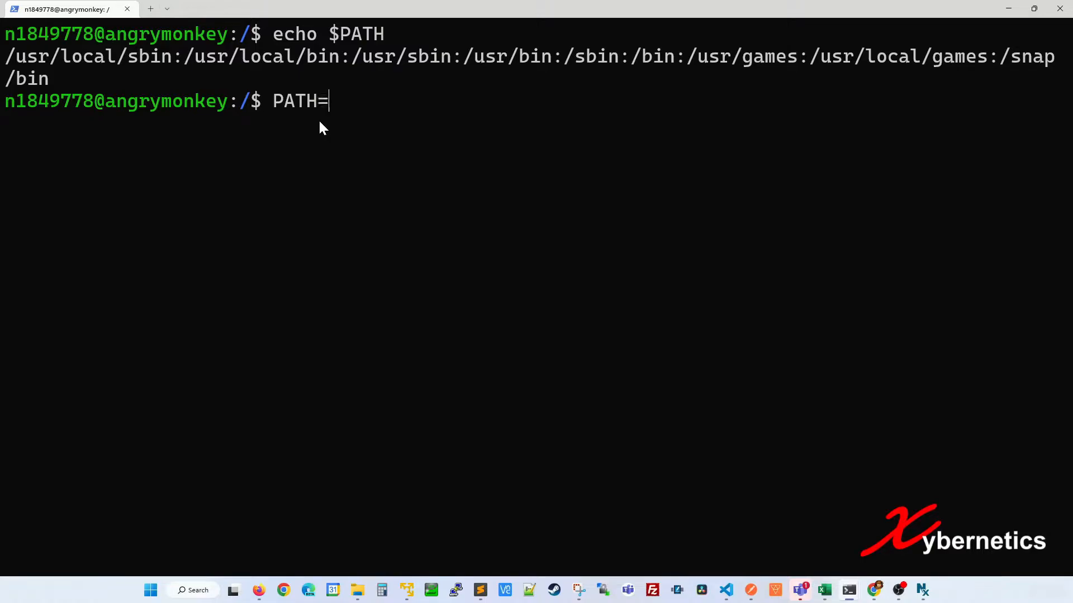
text($PATH:/usr/local/go/bin)
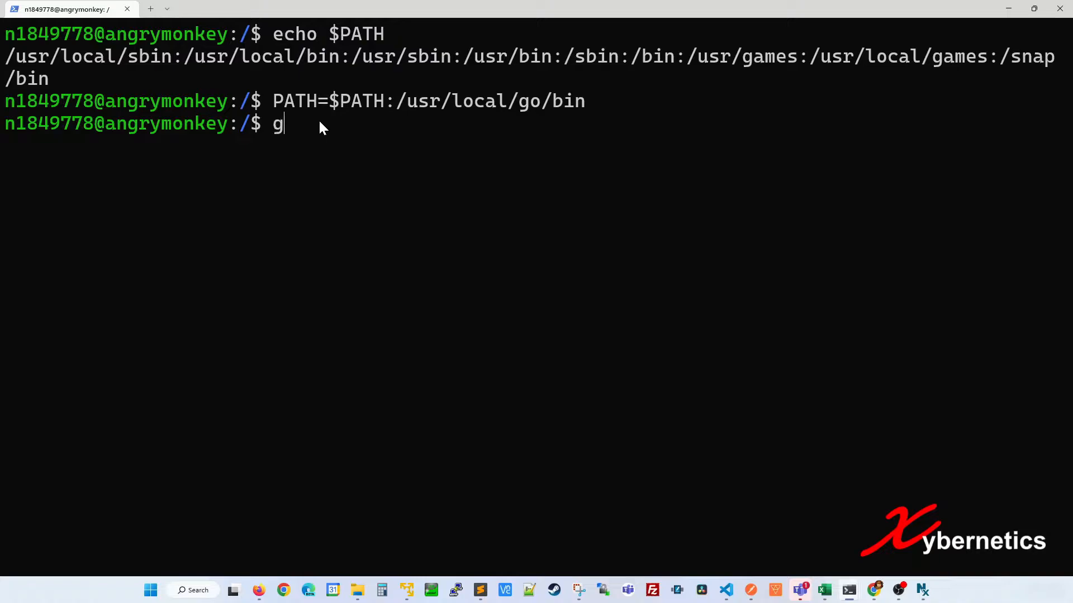
text(o version)
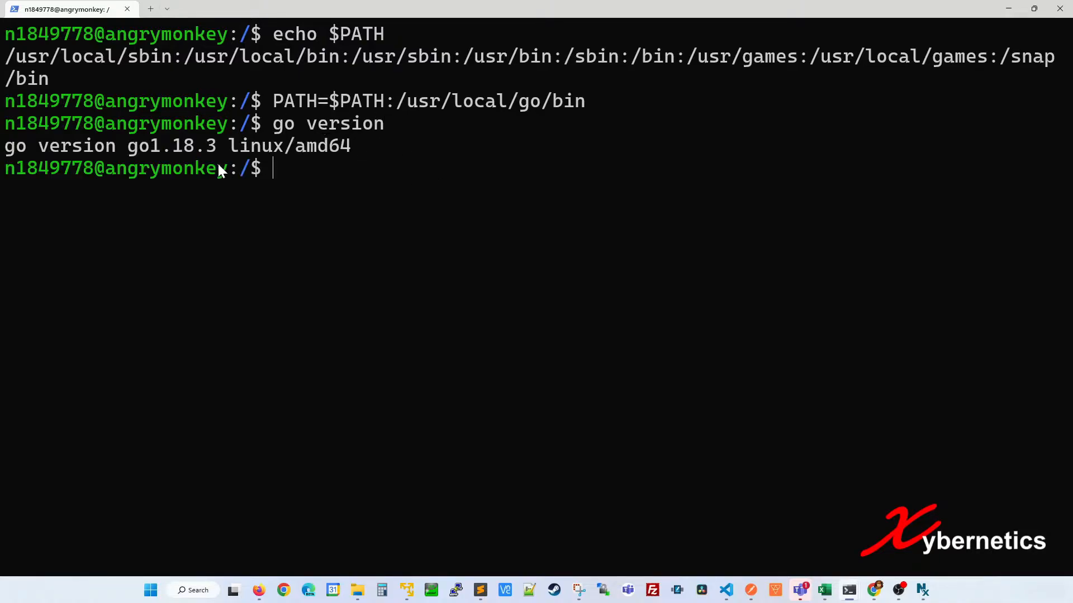
mouse_move(323, 171)
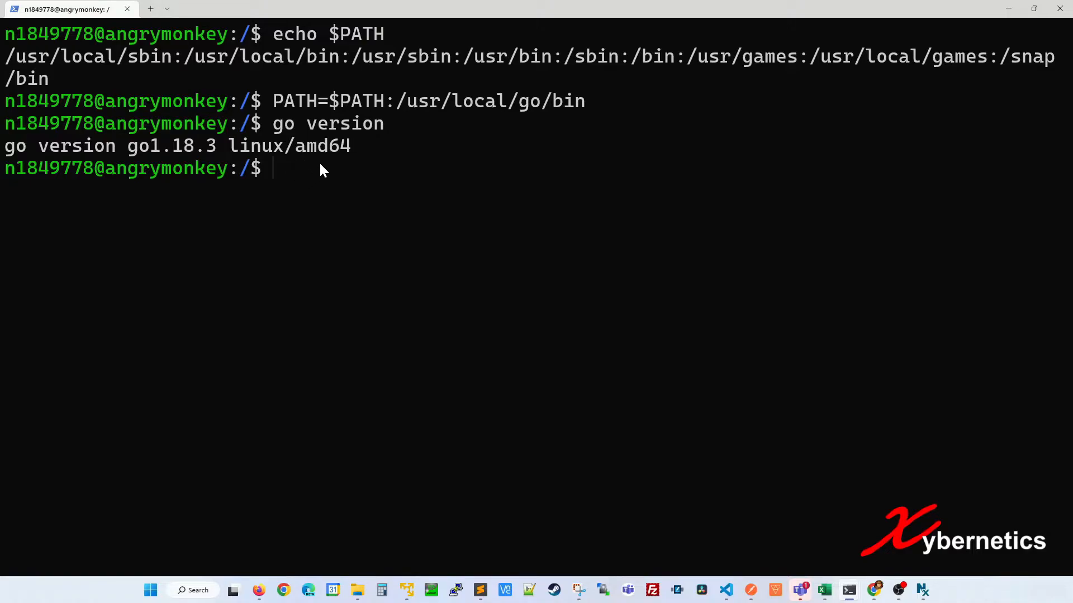
mouse_move(323, 181)
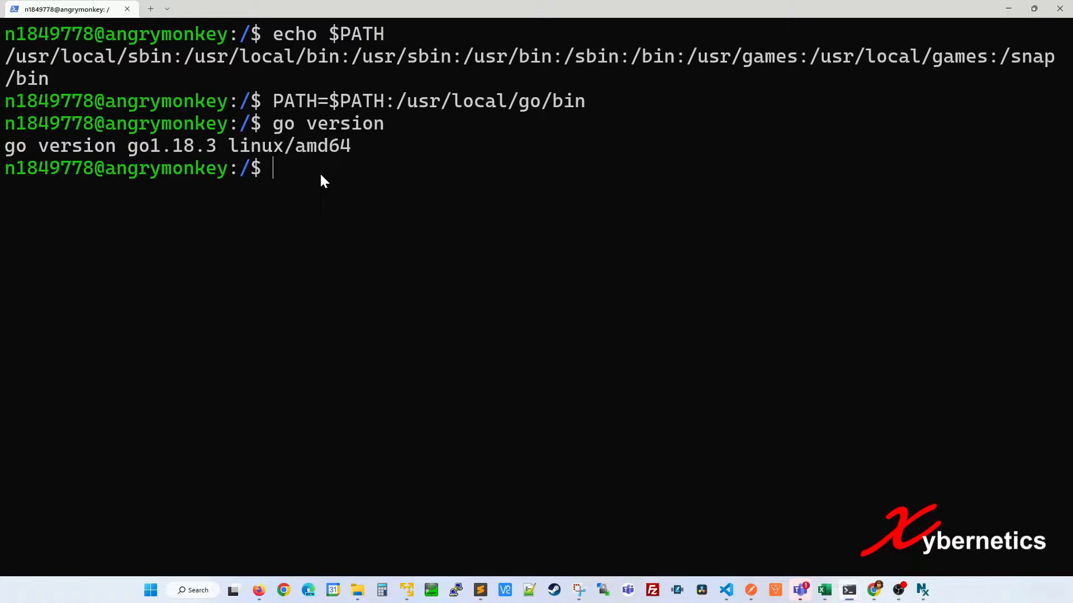
- Log out, SSH back in, and confirm 'go' is not found from ~ or /
text(logout)
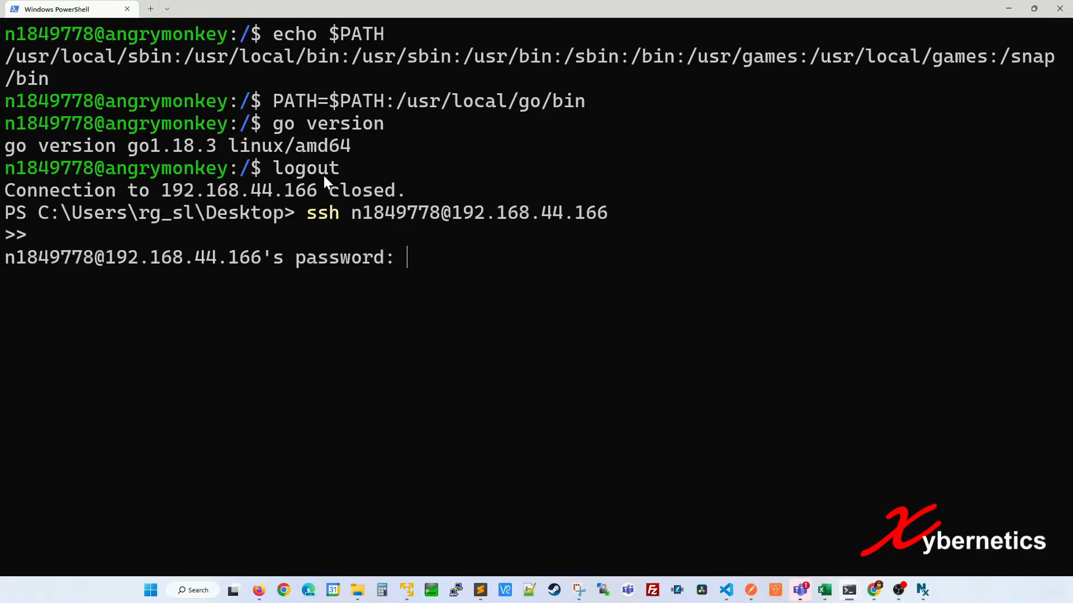
key(Enter)
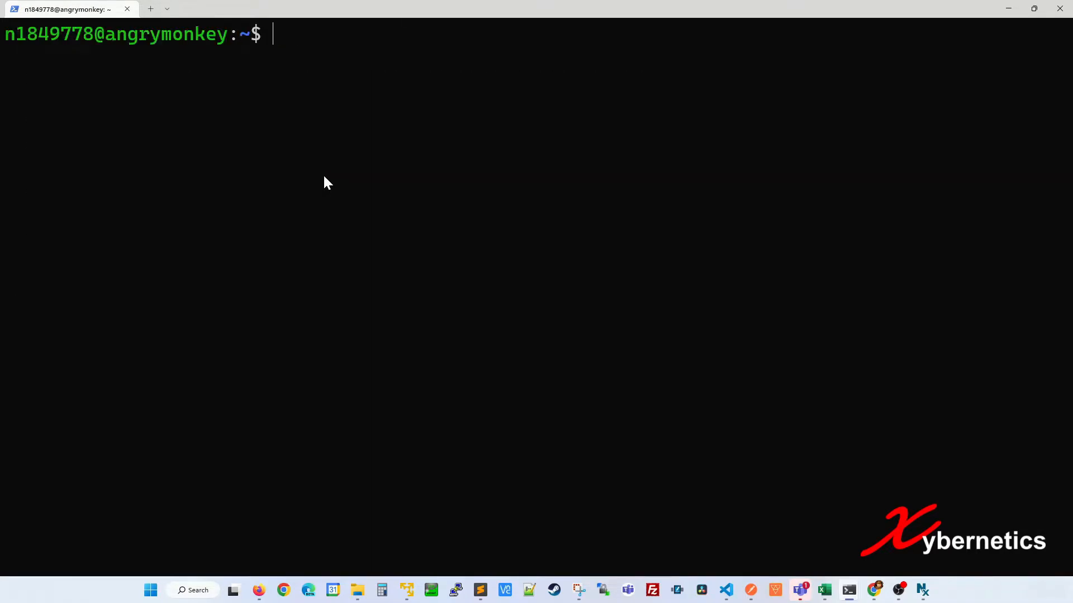
text(go version)
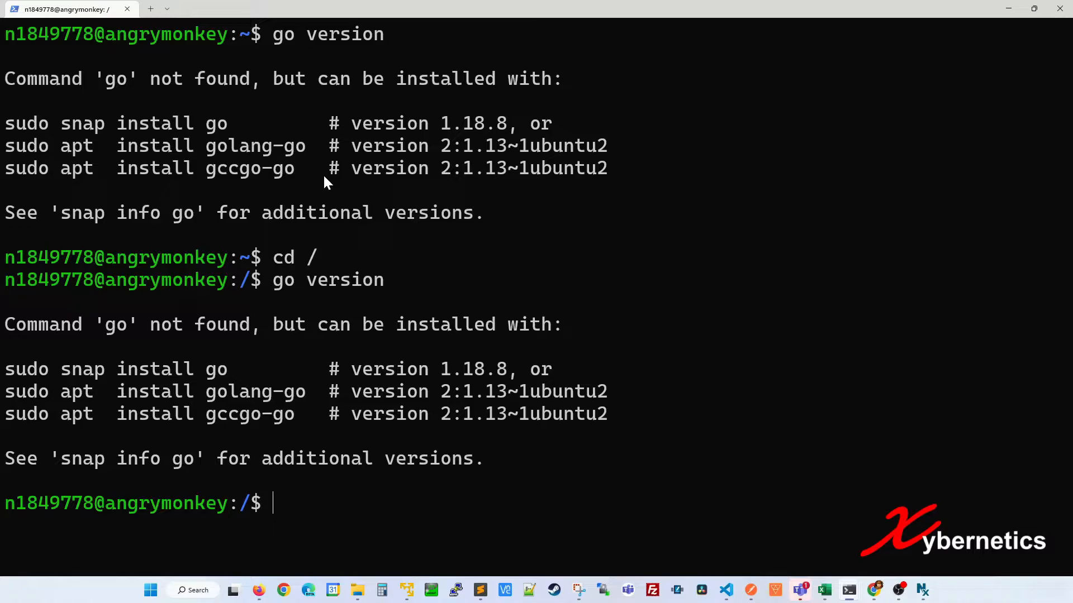
text(cle)
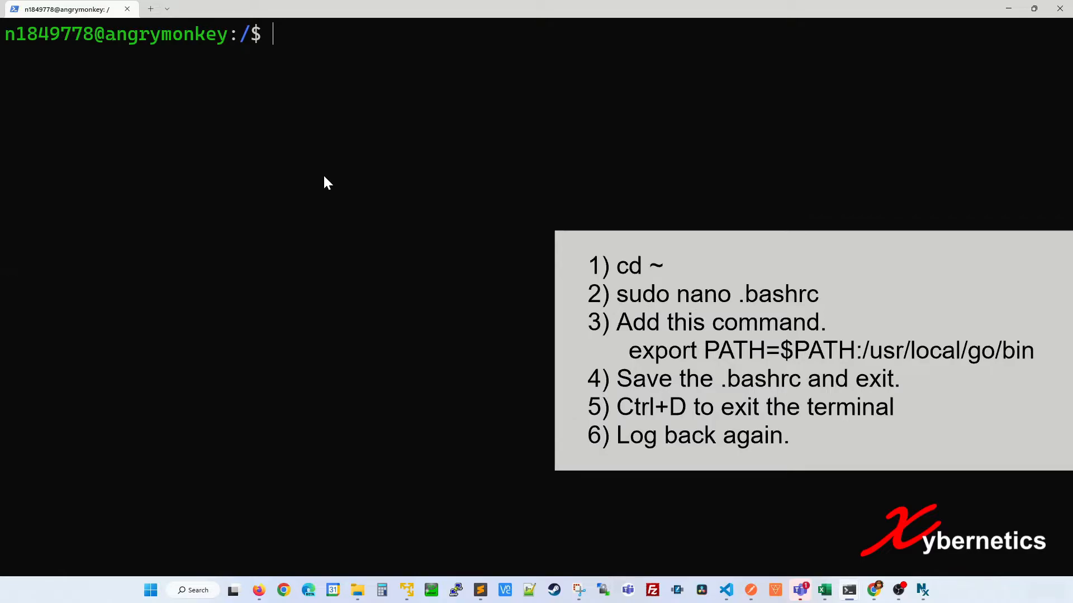
- Return to the home directory and list all files with ls -al, revealing .bashrc
text(cd ~)
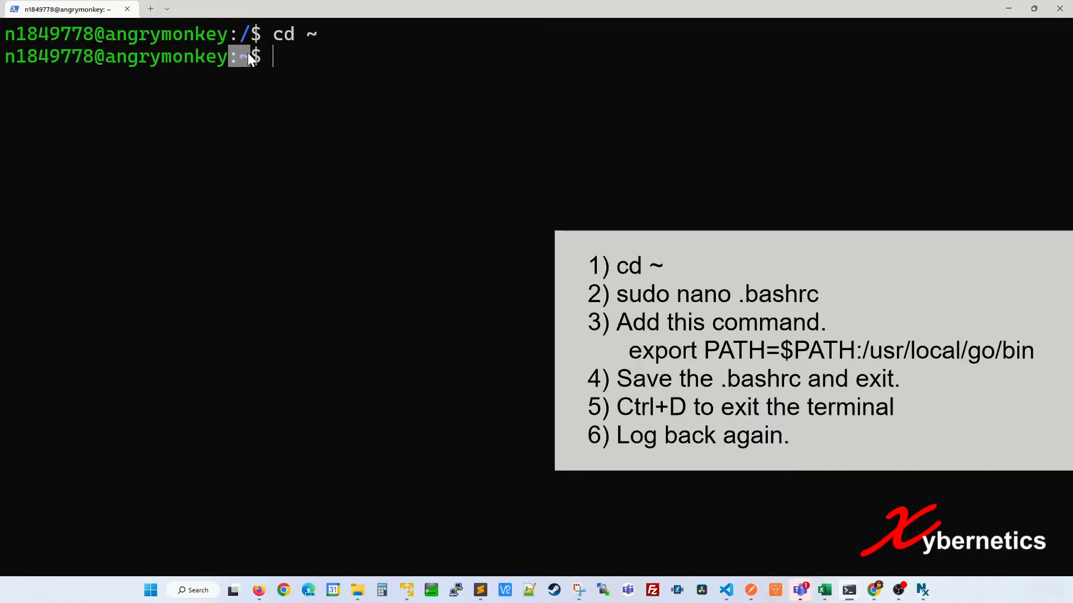
text(cd /)
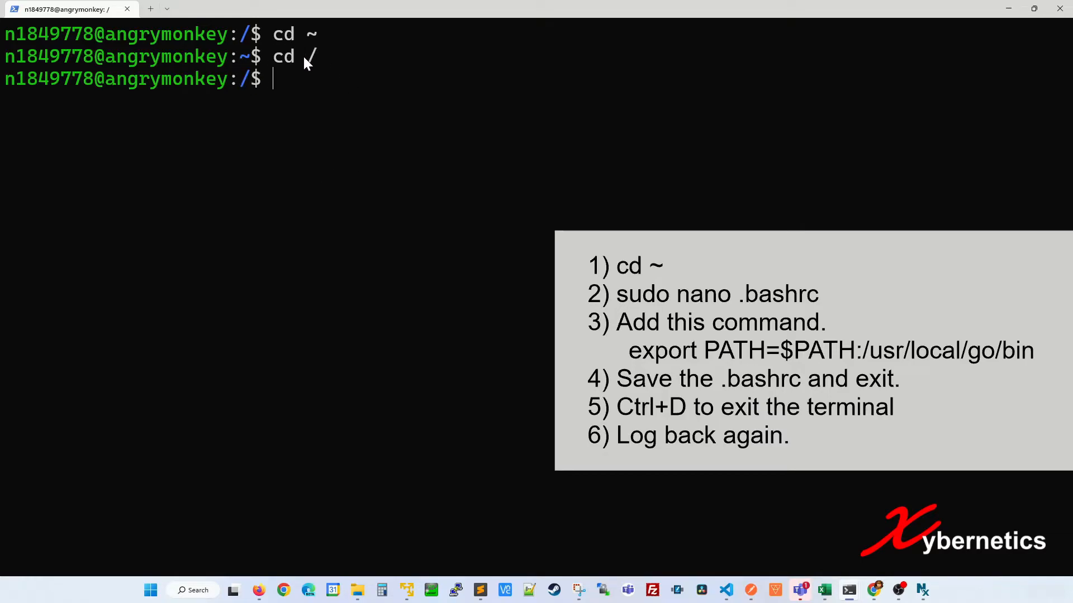
text(cd)
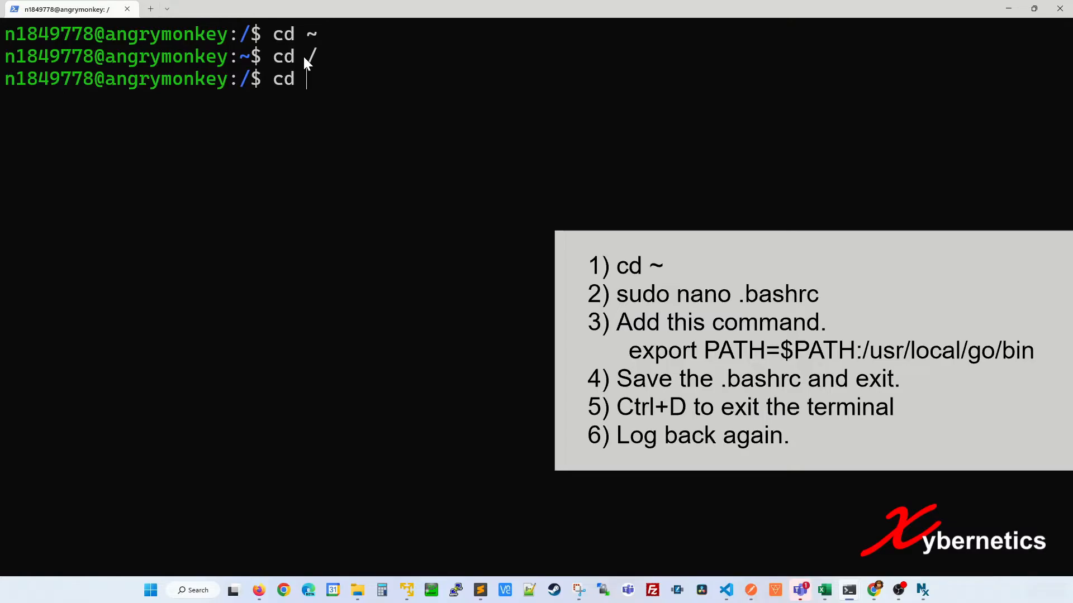
text(/homr)
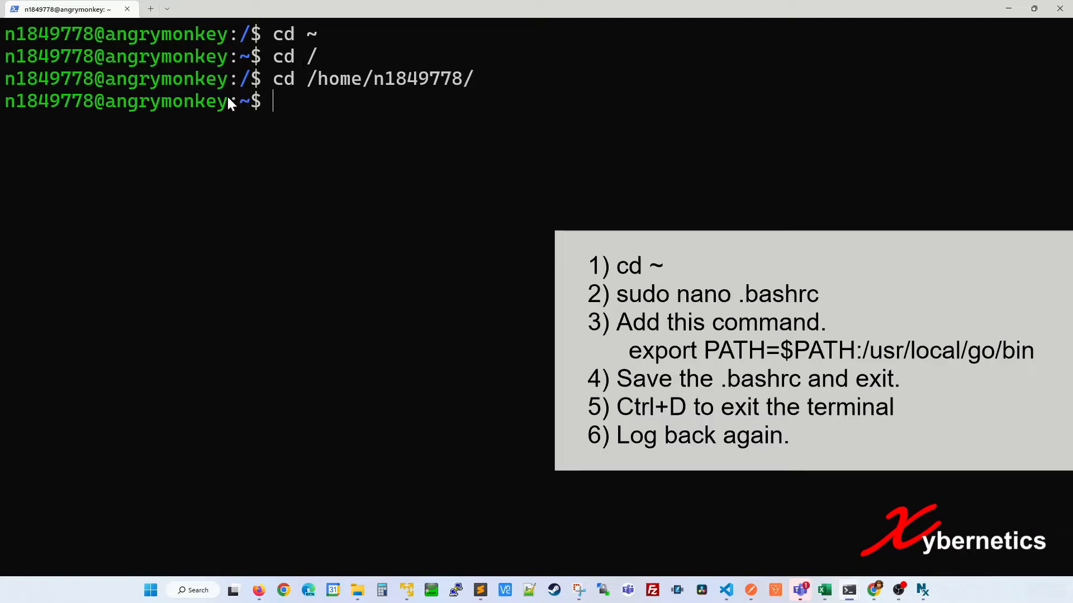
text(c)
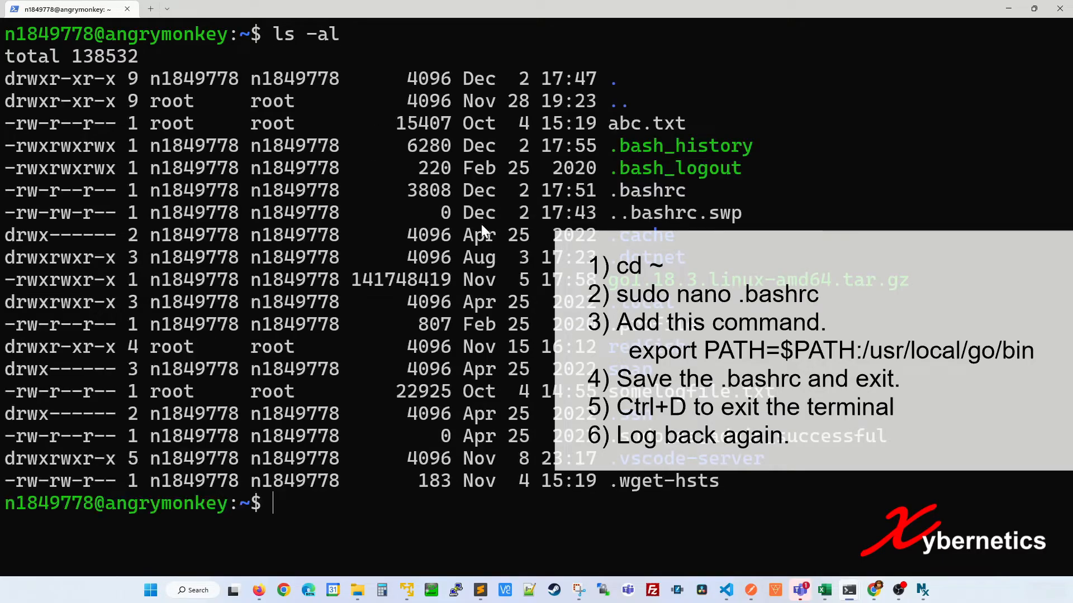
- Open .bashrc in nano with sudo nano .bashrc
double_click(646, 190)
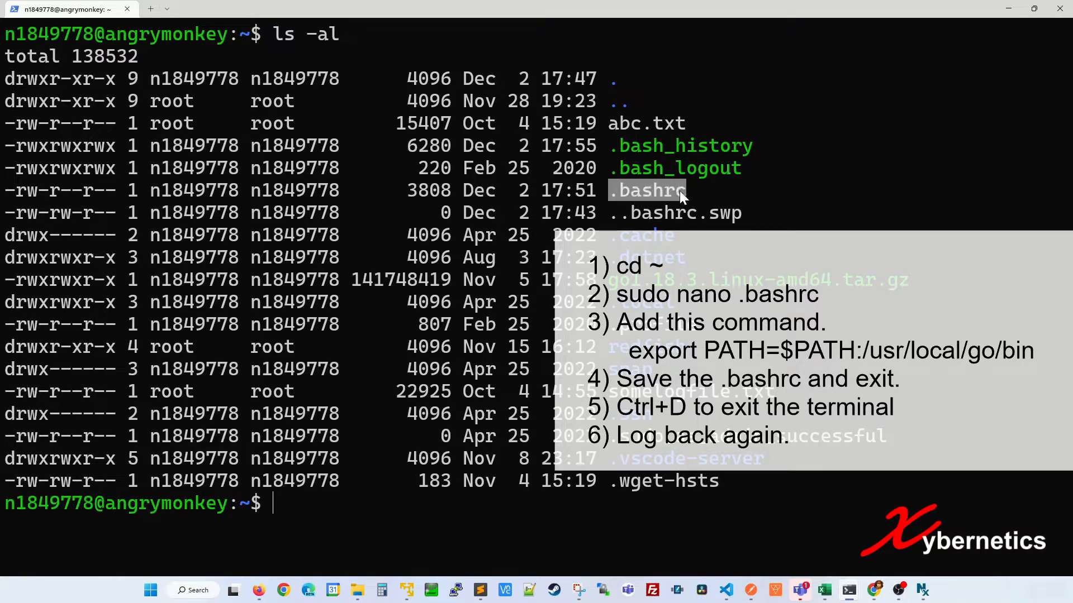
mouse_move(786, 204)
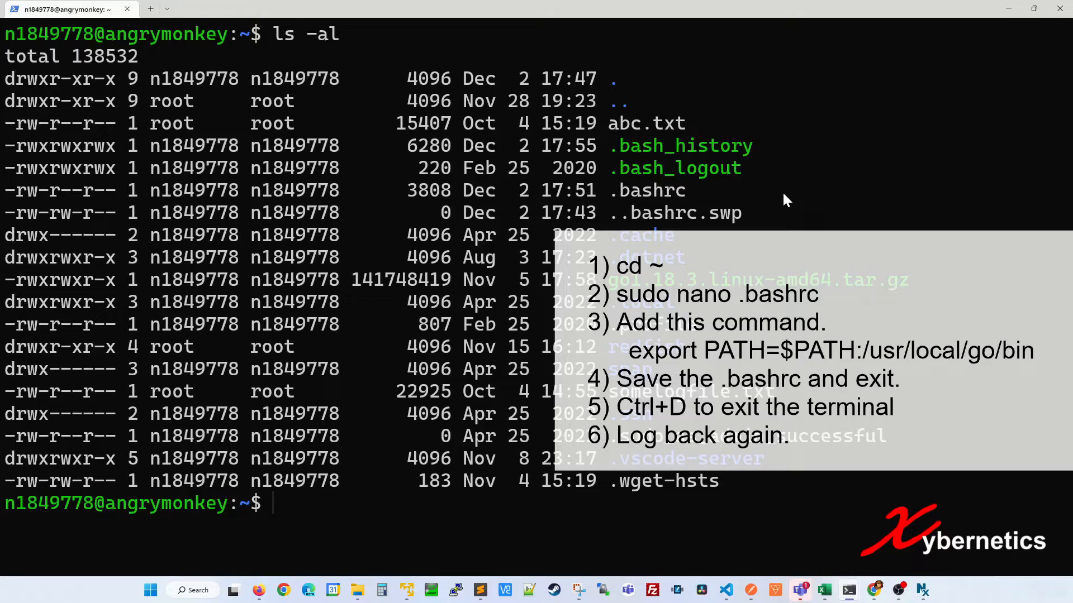
text(sudo nano)
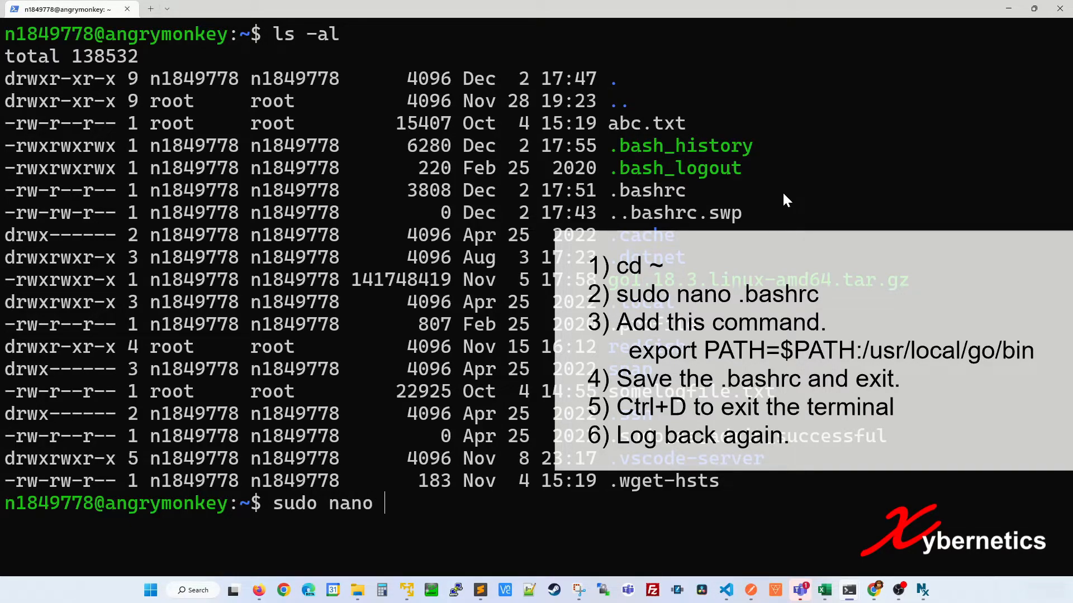
text(.bashrc)
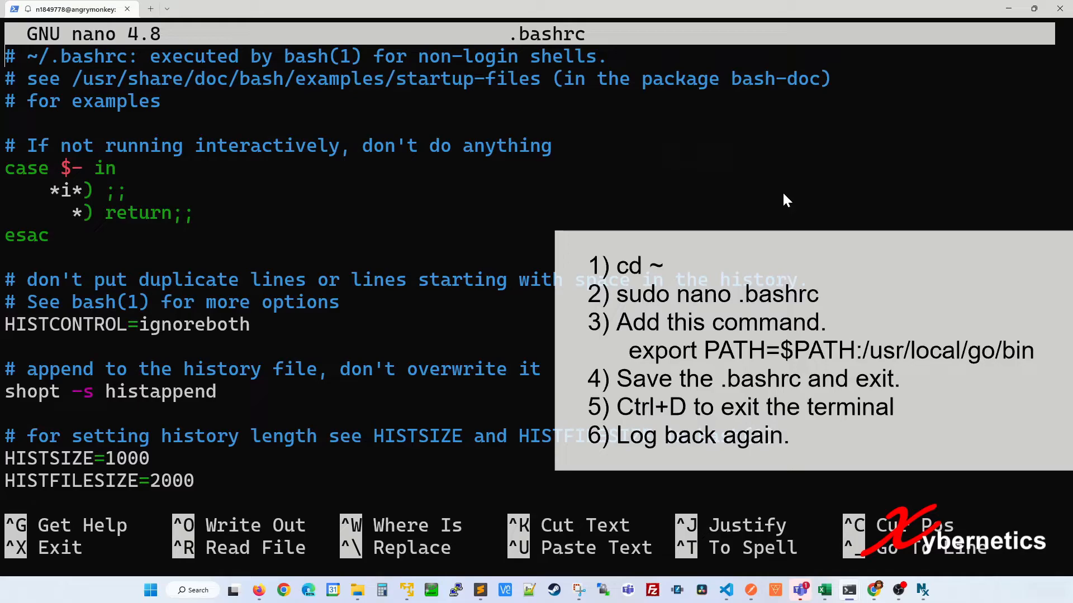
- Add export PATH=$PATH:/usr/local/go/bin at the end of .bashrc, save, and exit nano
scroll(down, 3)
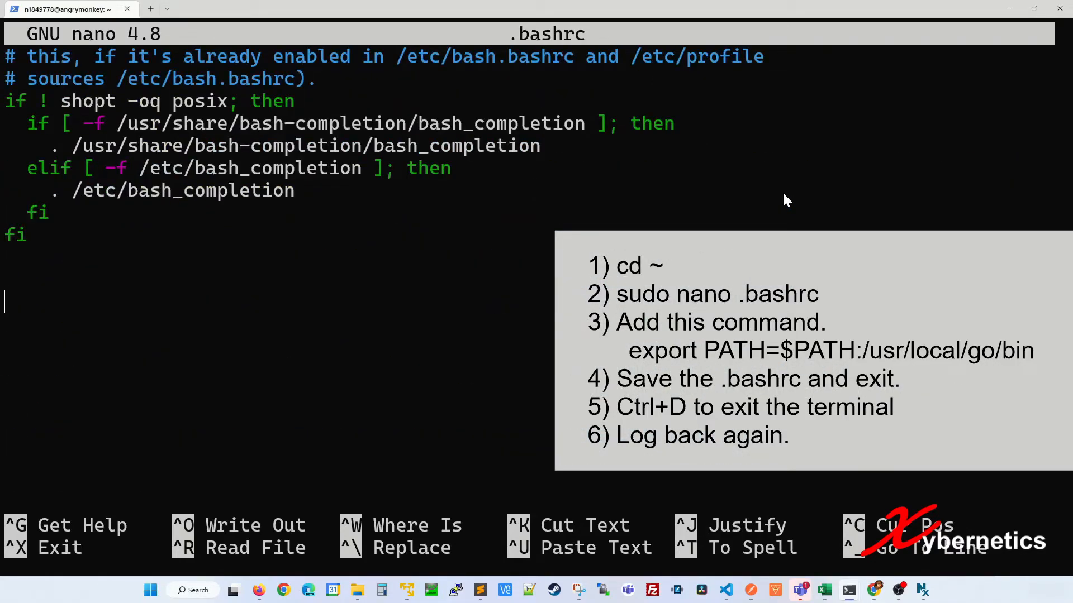
text(export PATH=$PATH:/)
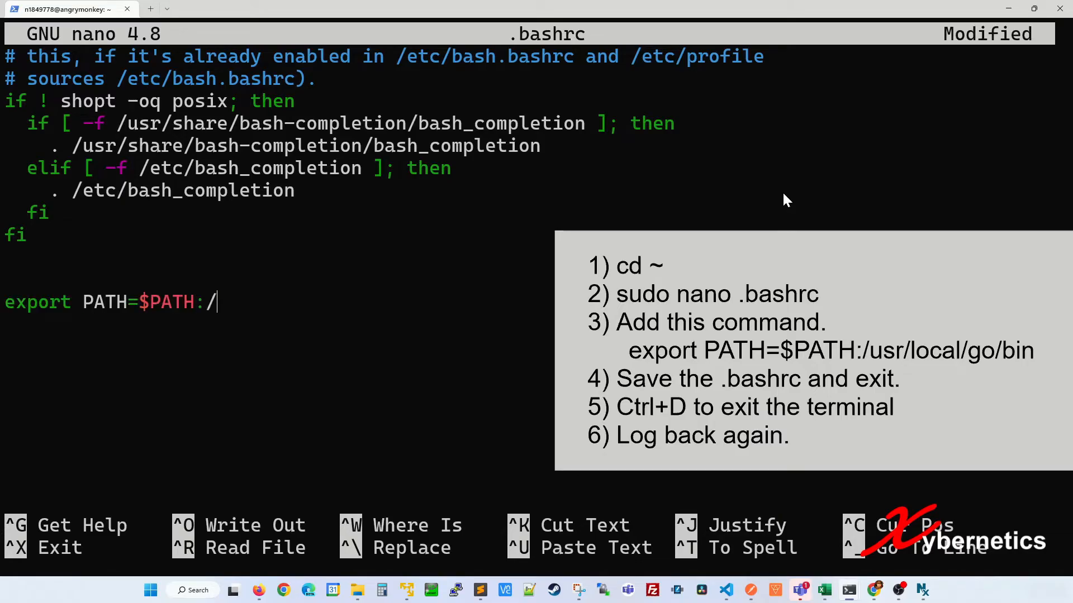
text(usr/local/go/bin)
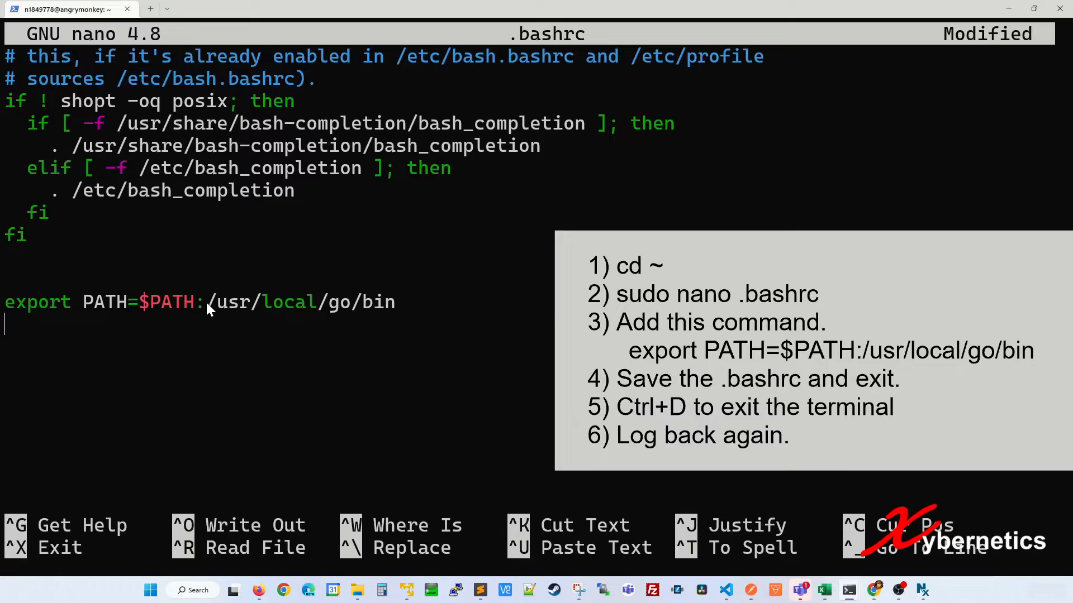
mouse_move(170, 308)
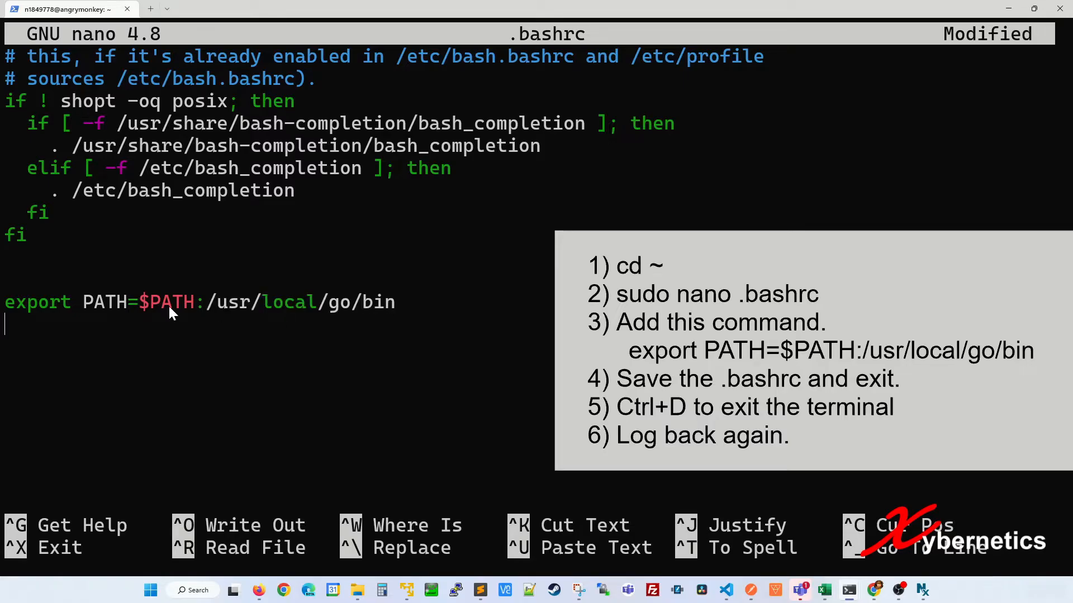
key(ctrl+x)
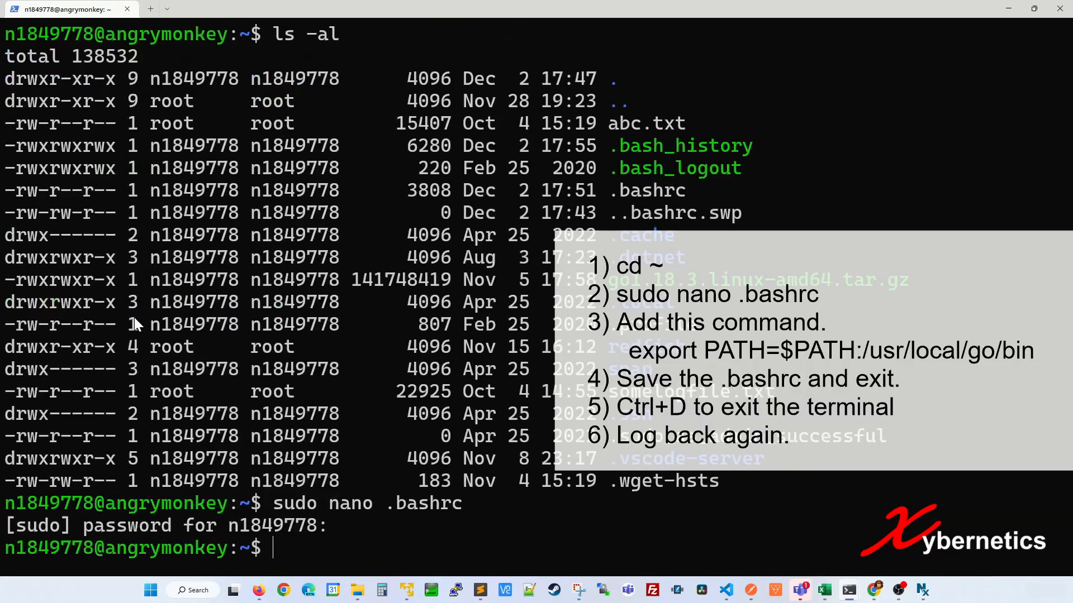
mouse_move(630, 198)
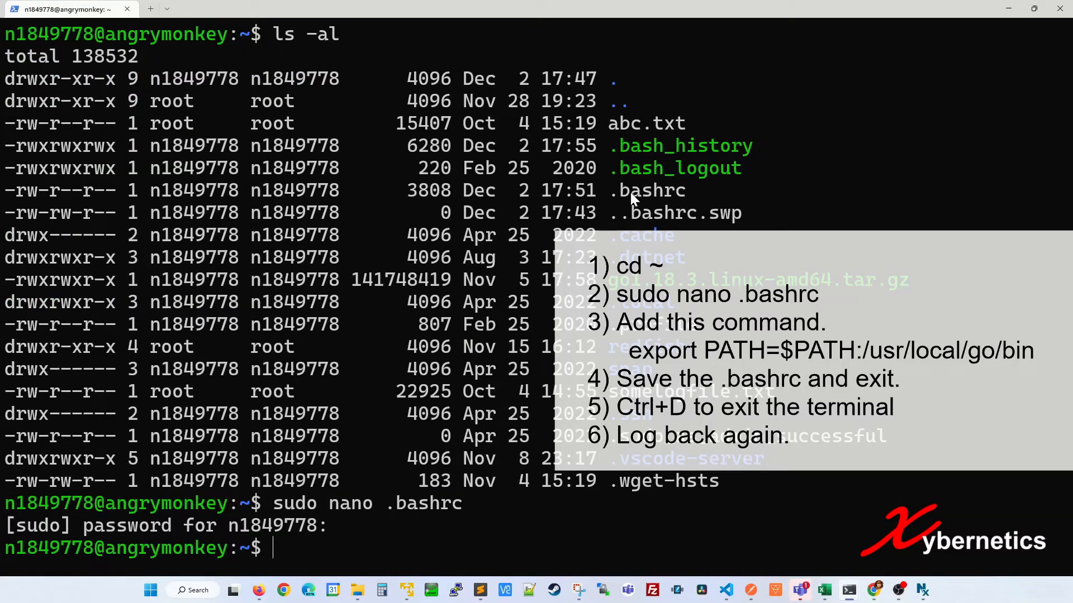
- Confirm go version still fails in this session, then log out to local PowerShell
double_click(646, 190)
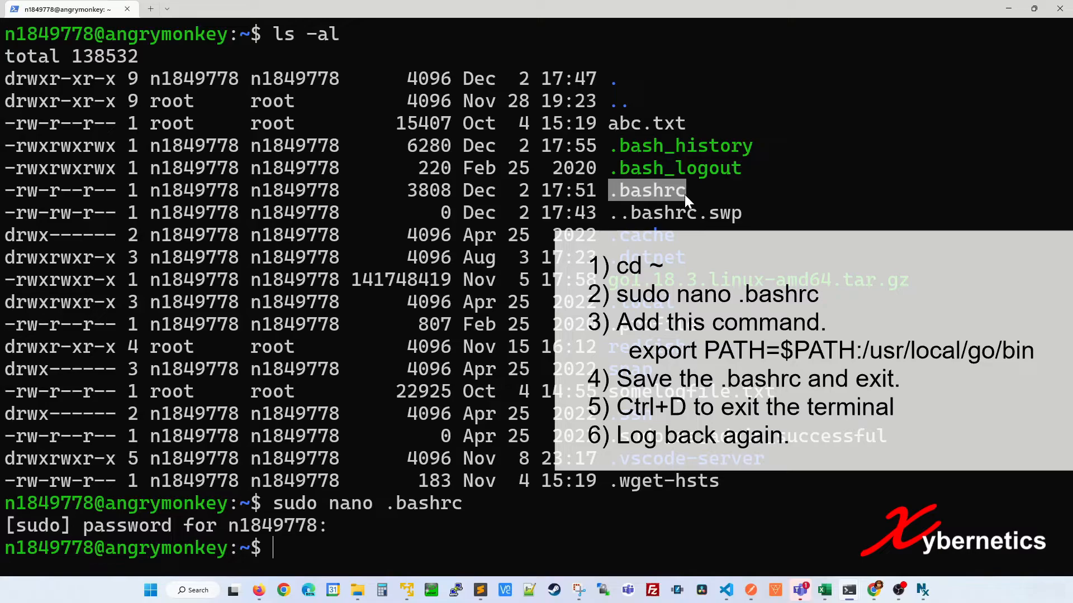
mouse_move(674, 184)
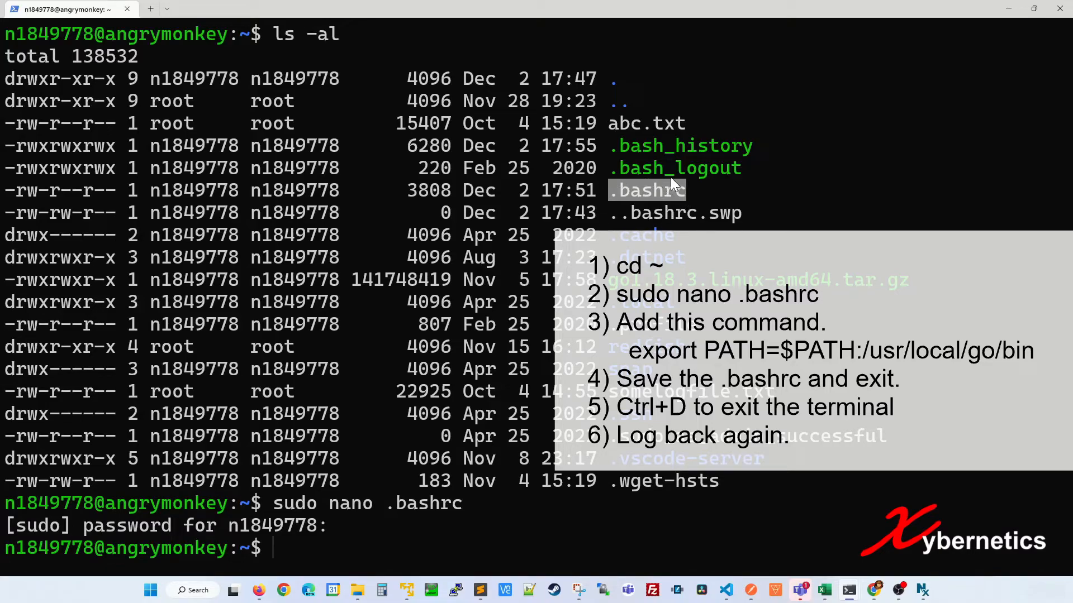
mouse_move(665, 198)
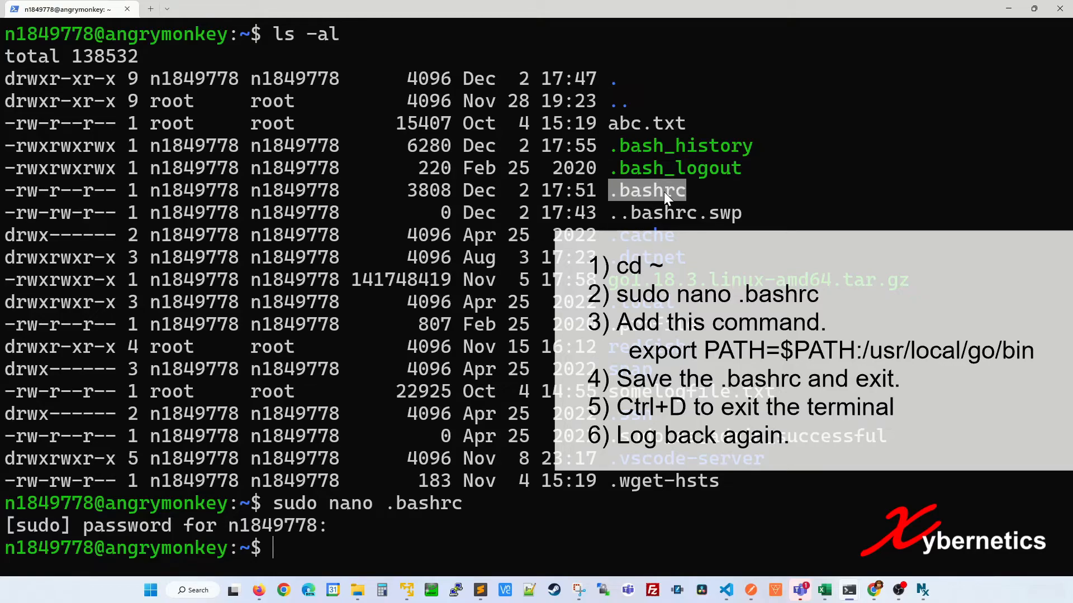
mouse_move(648, 192)
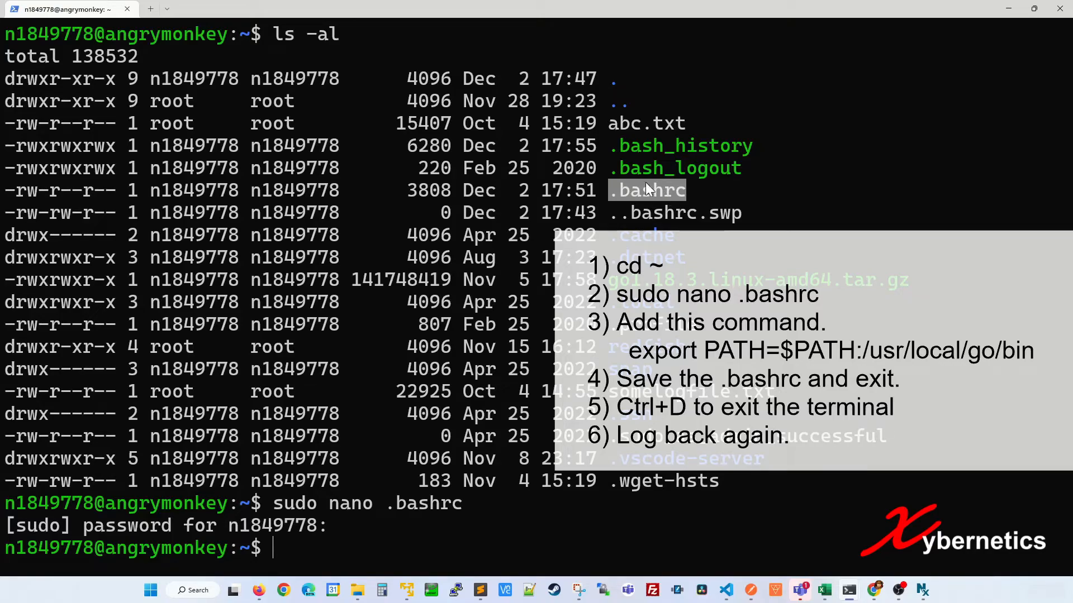
text(go version)
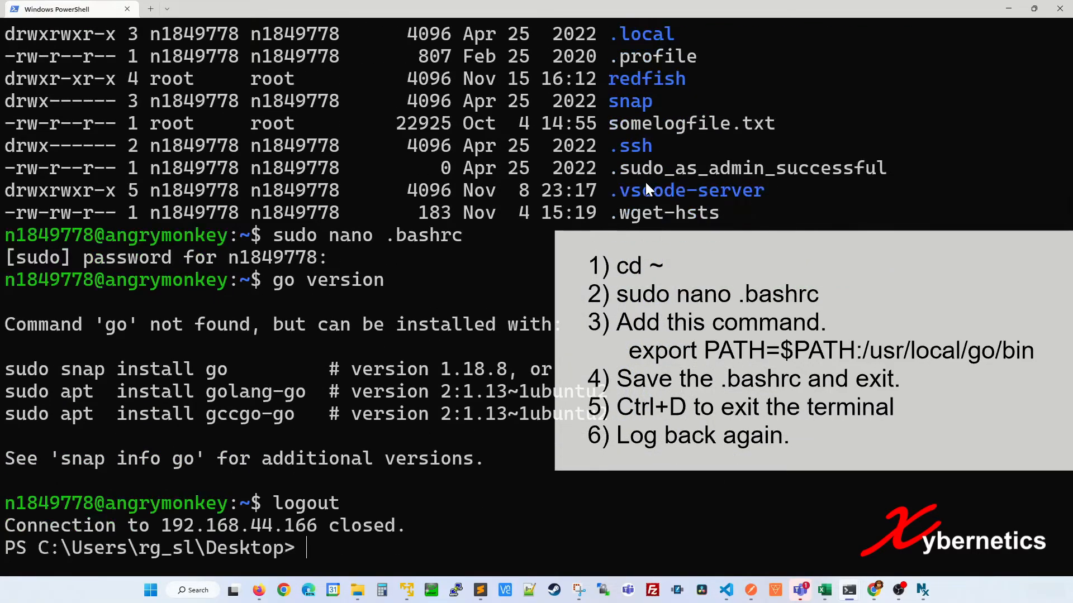
text(ssh n1849778@192.168.44.166)
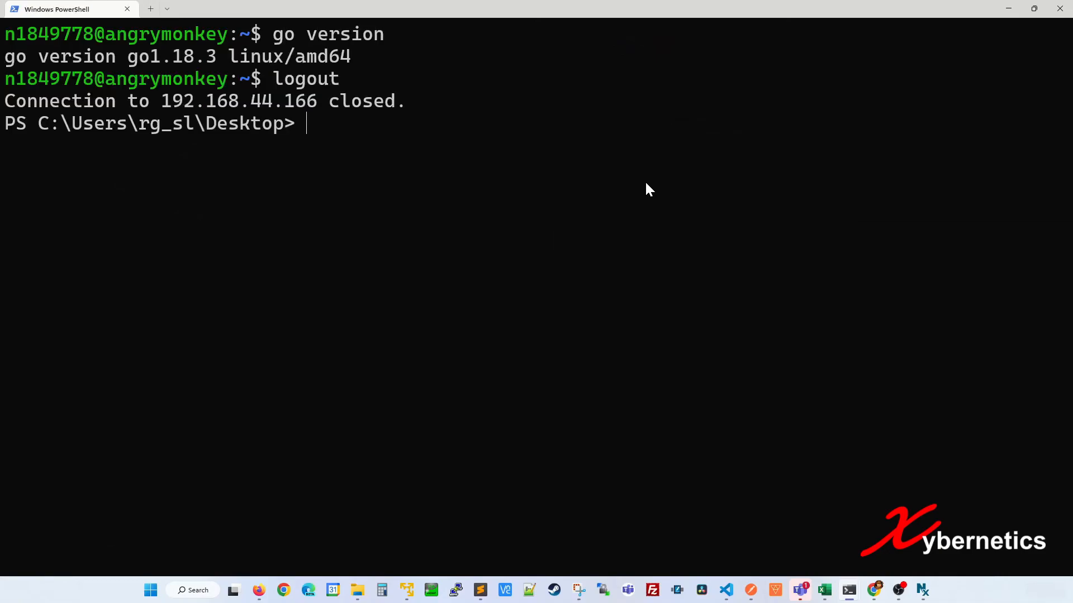
text(ssh n1849778@192.168.44.166)
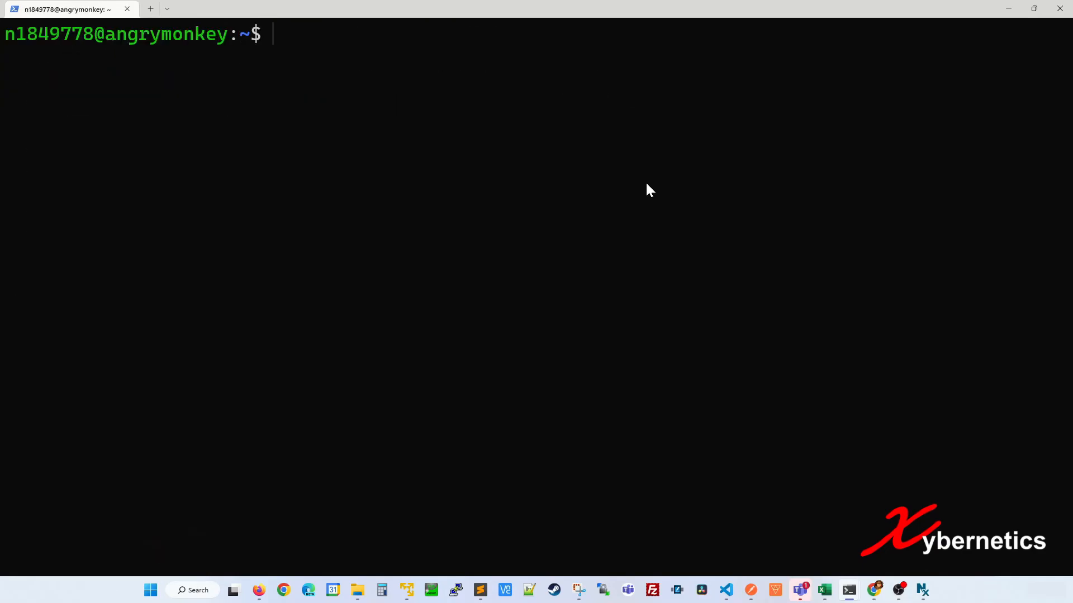
text(go)
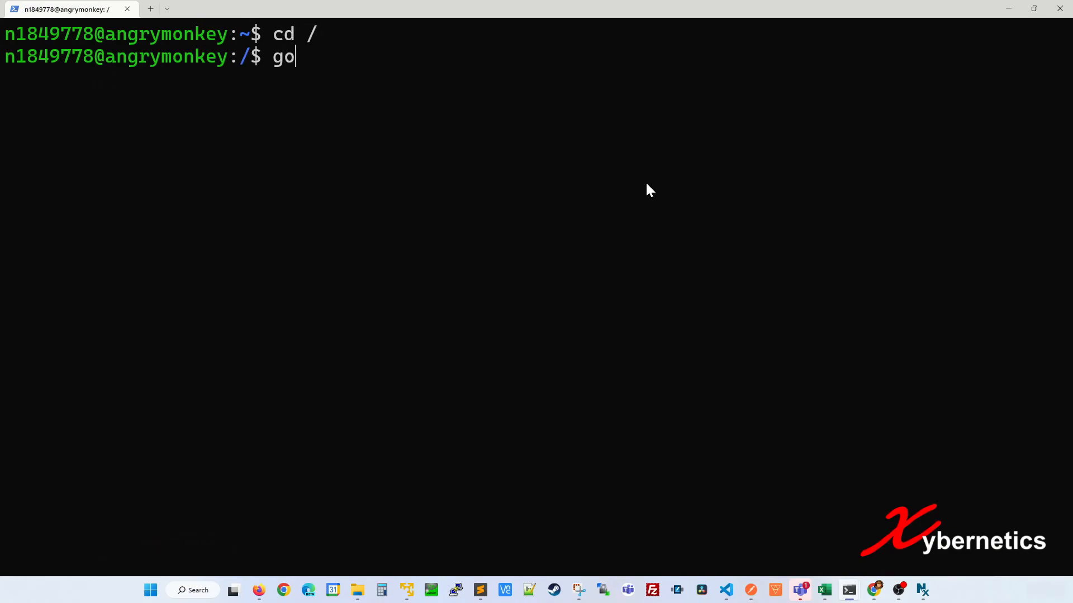